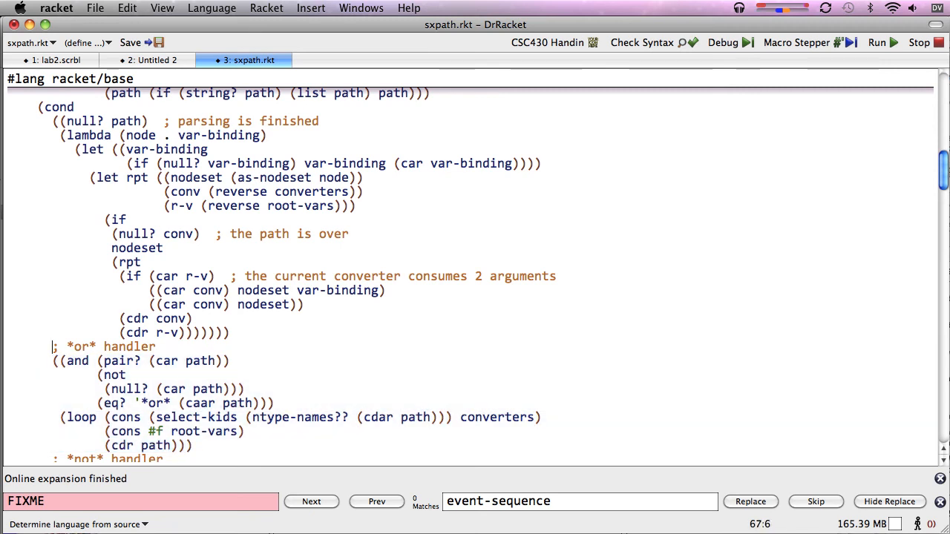
Select the full (and (pair? (car path)) (eq? '*or* ...)) condition of the *or* clause
left_click_drag(52, 361, 191, 446)
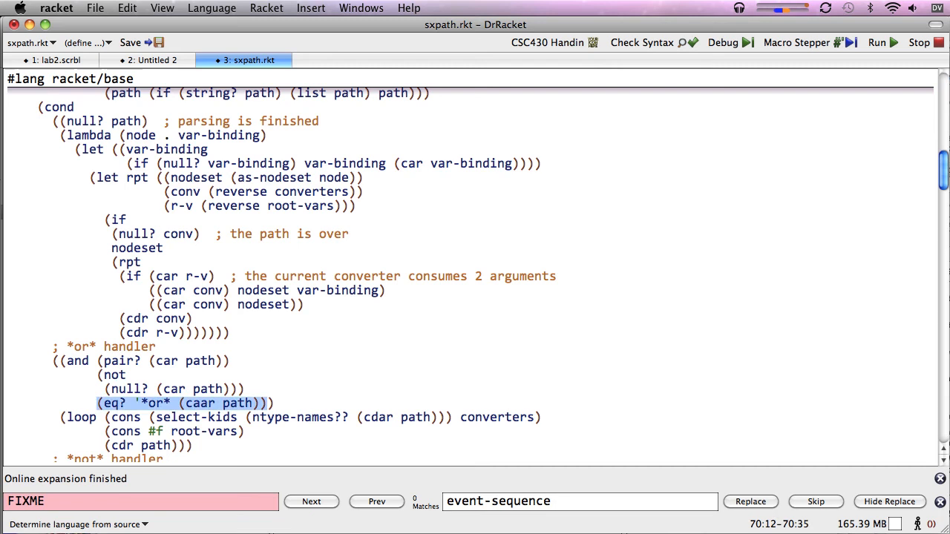
left_click(156, 348)
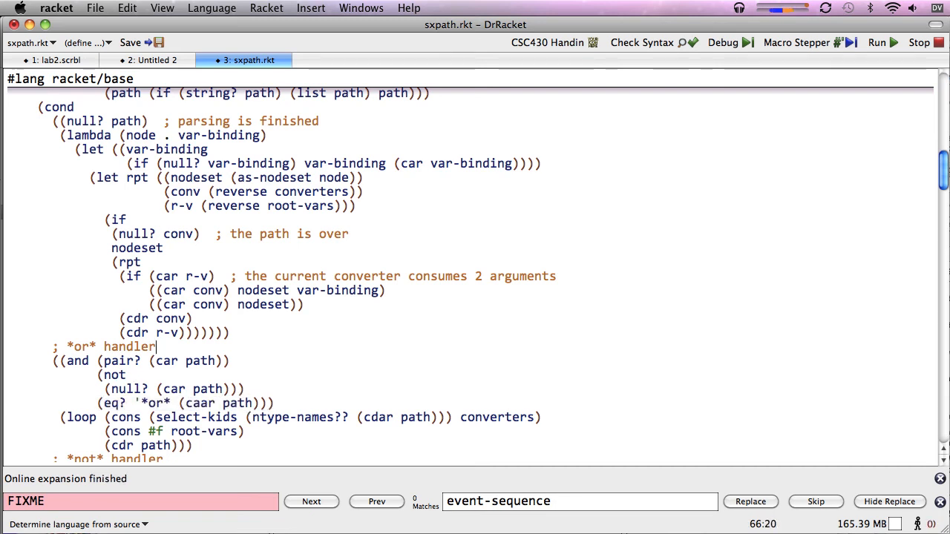
left_click_drag(156, 347, 273, 404)
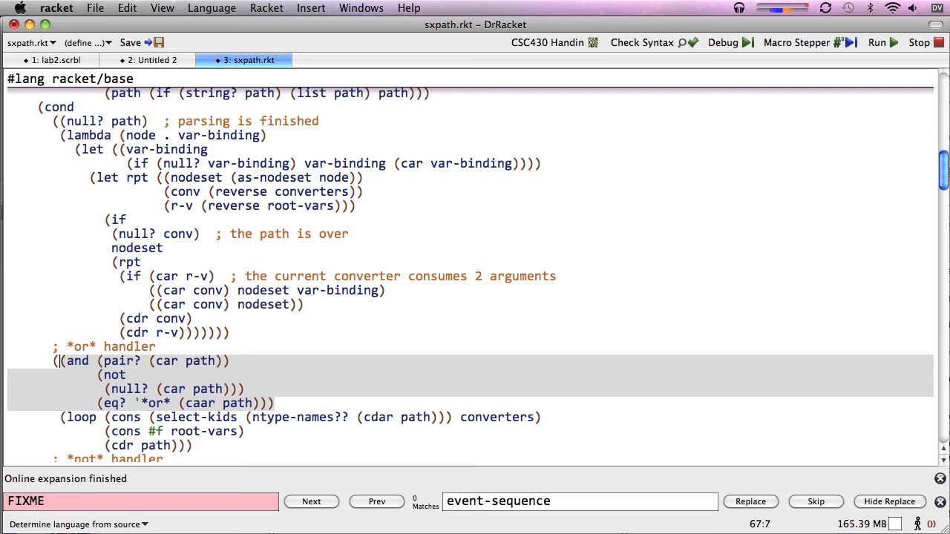
left_click_drag(61, 361, 273, 404)
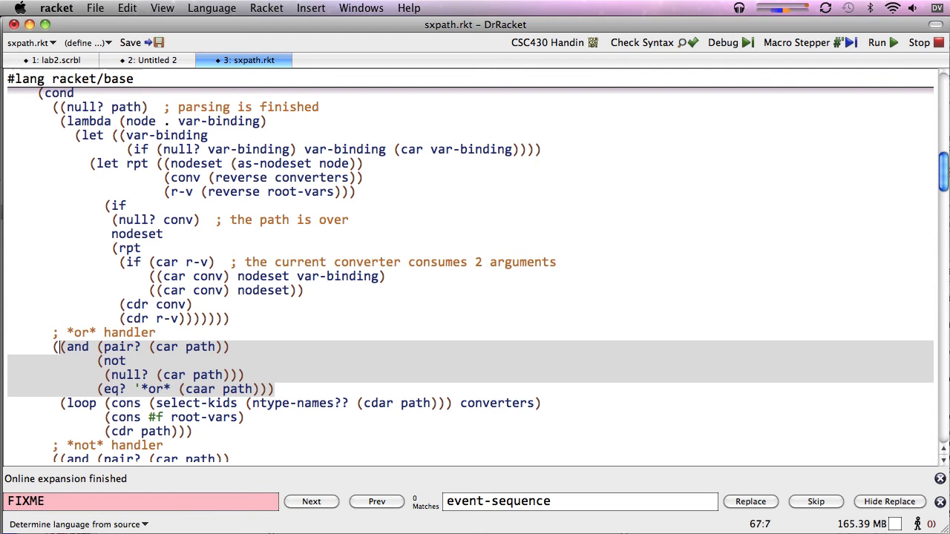
left_click(107, 348)
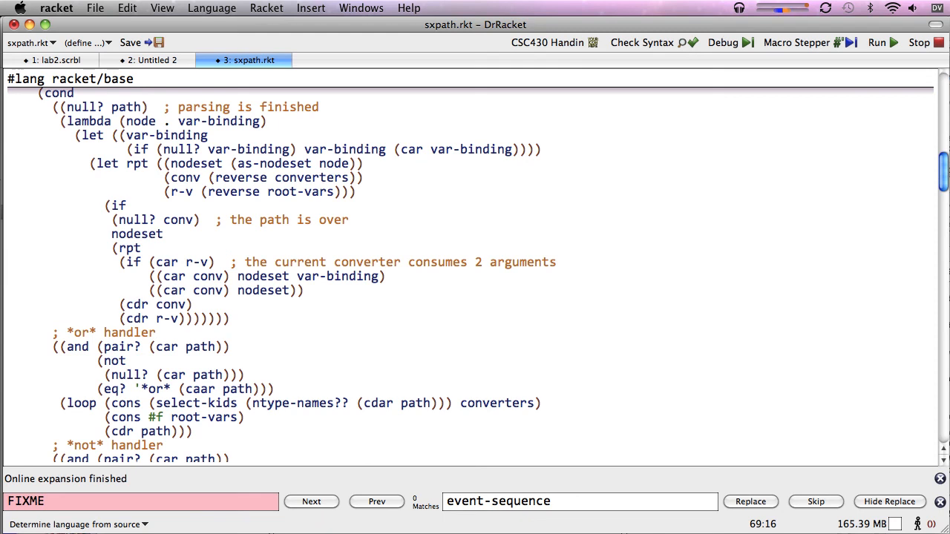
Select (cons (select-kids (ntype-names?? (cdar path))) converters) inside the loop call
double_click(170, 375)
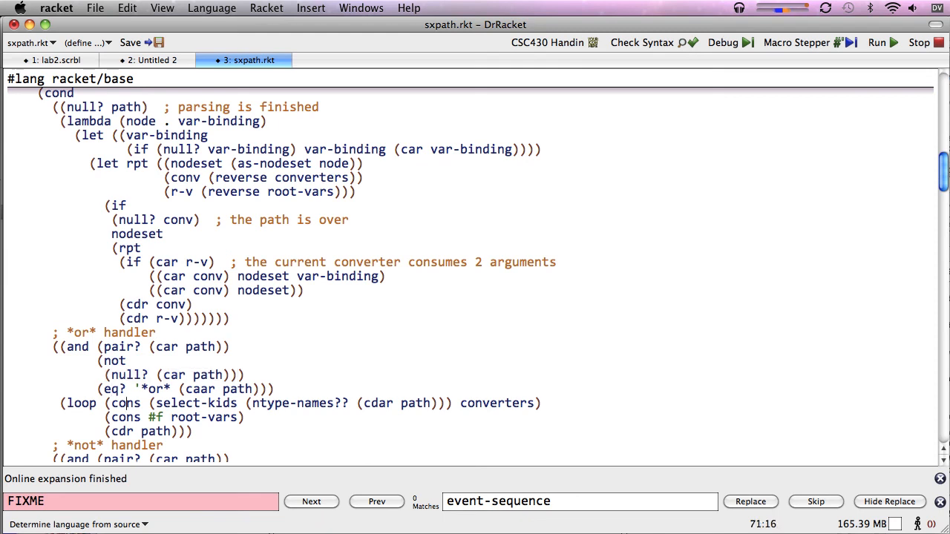
left_click_drag(127, 404, 540, 404)
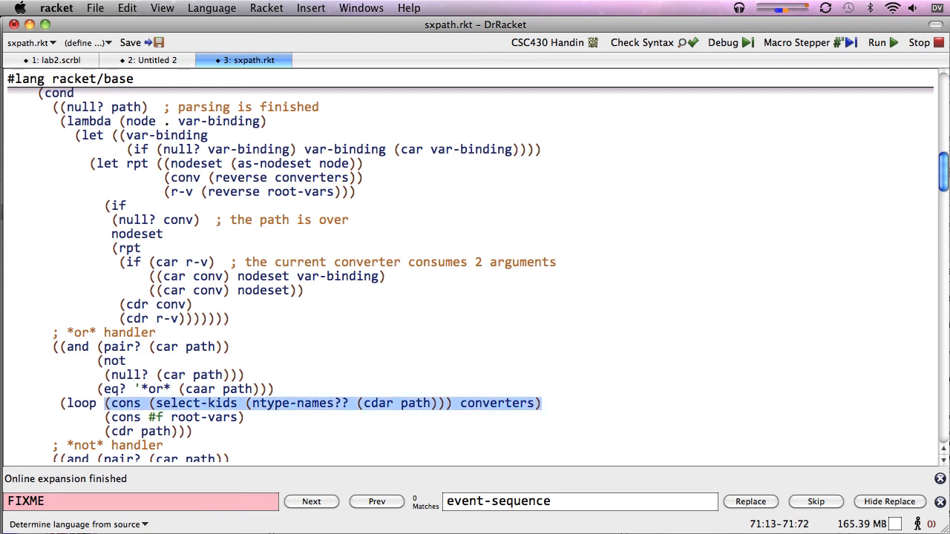